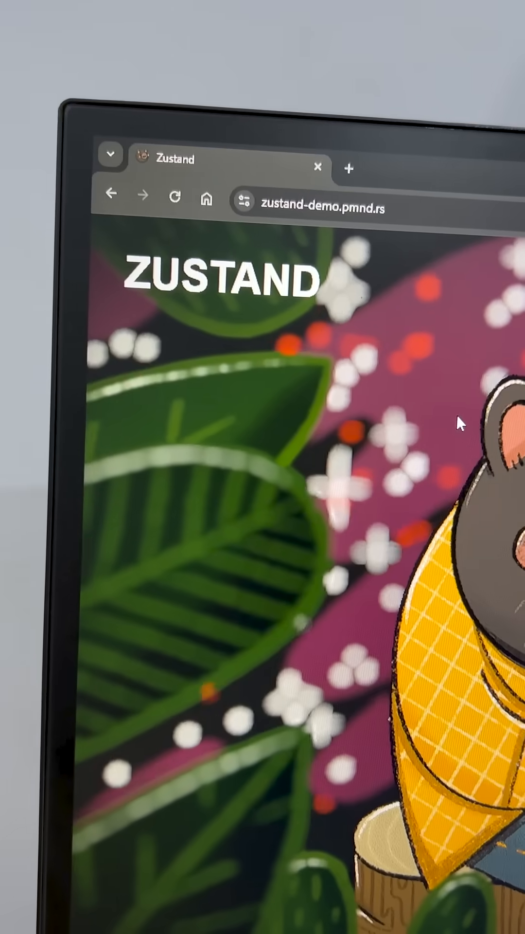
scroll("down", 3)
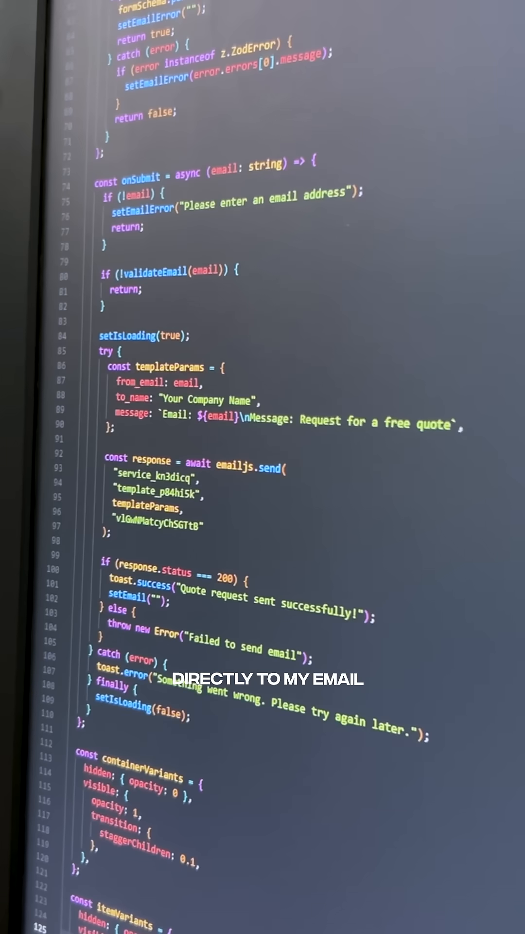
scroll("down", 3)
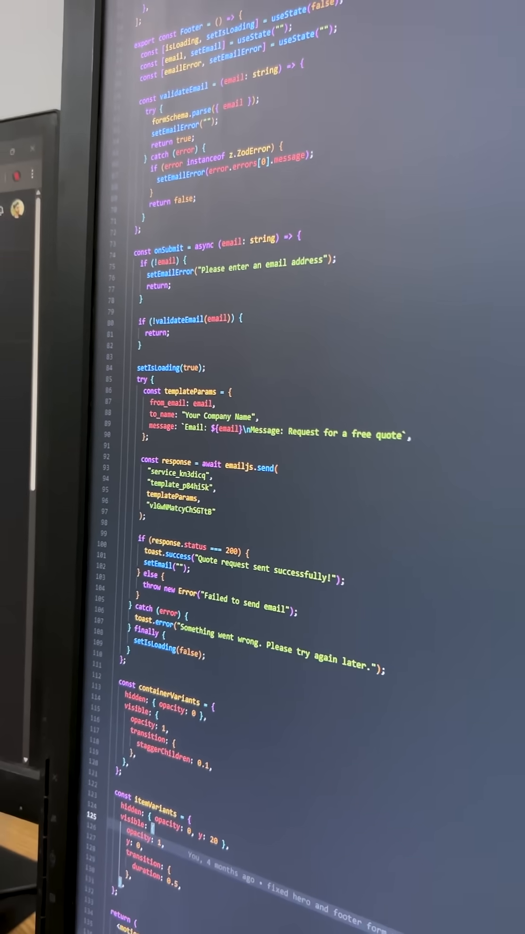